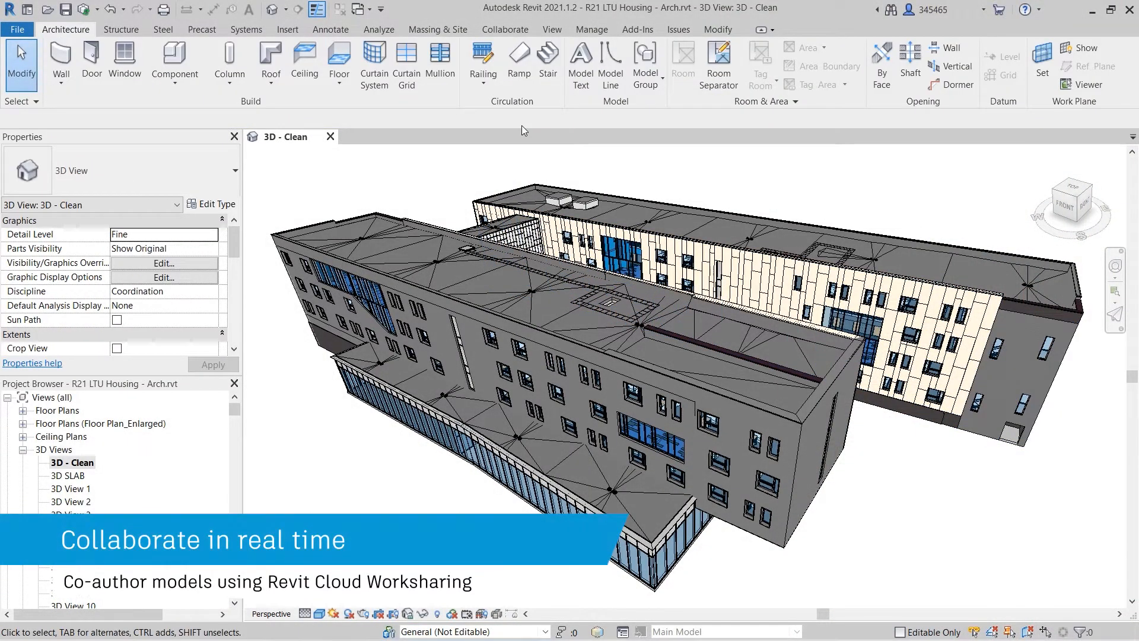
- Save publish settings including bid pack, bulletin, COORDINATION and FULL SET sheet sets
{"action": "left_click", "coordinate": [504, 30]}
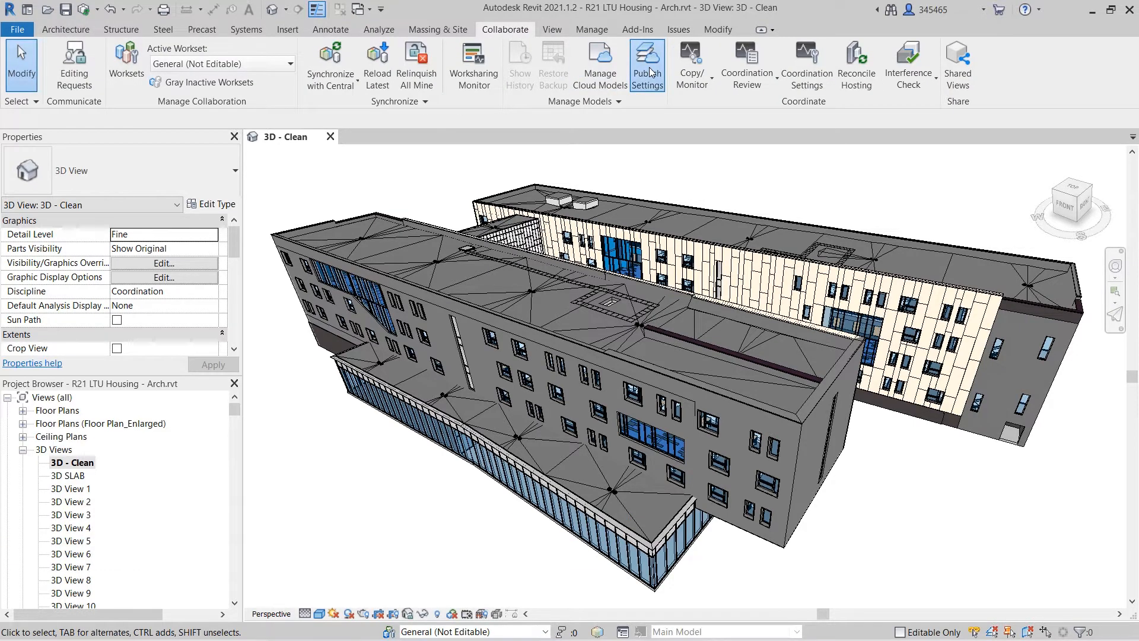
{"action": "left_click", "coordinate": [647, 64]}
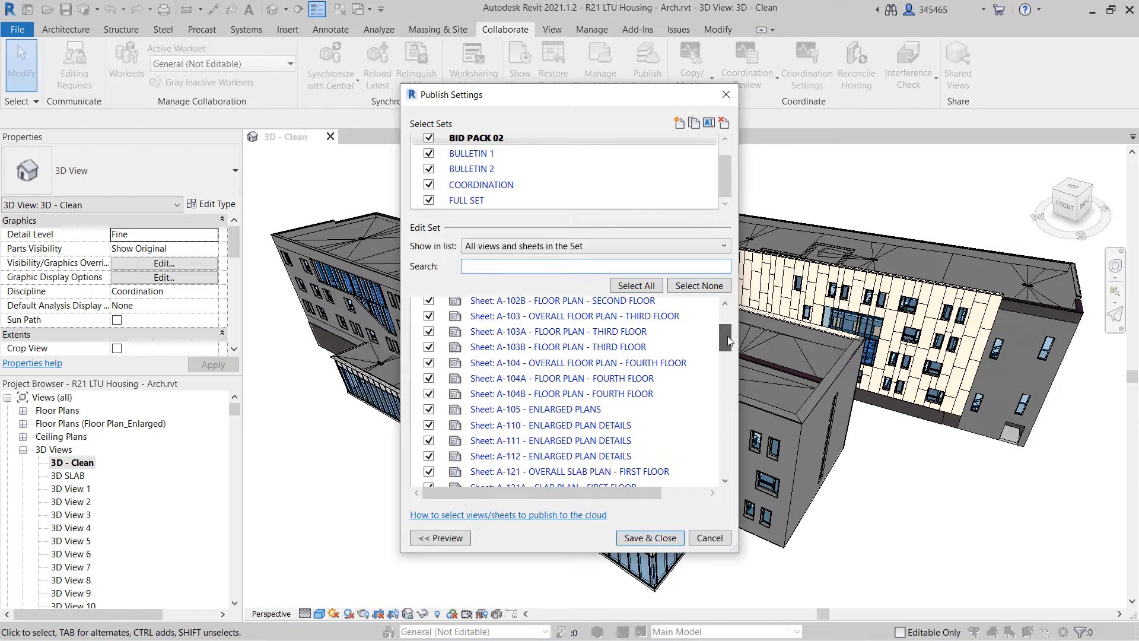
{"action": "scroll", "scroll_direction": "down", "scroll_amount": 3}
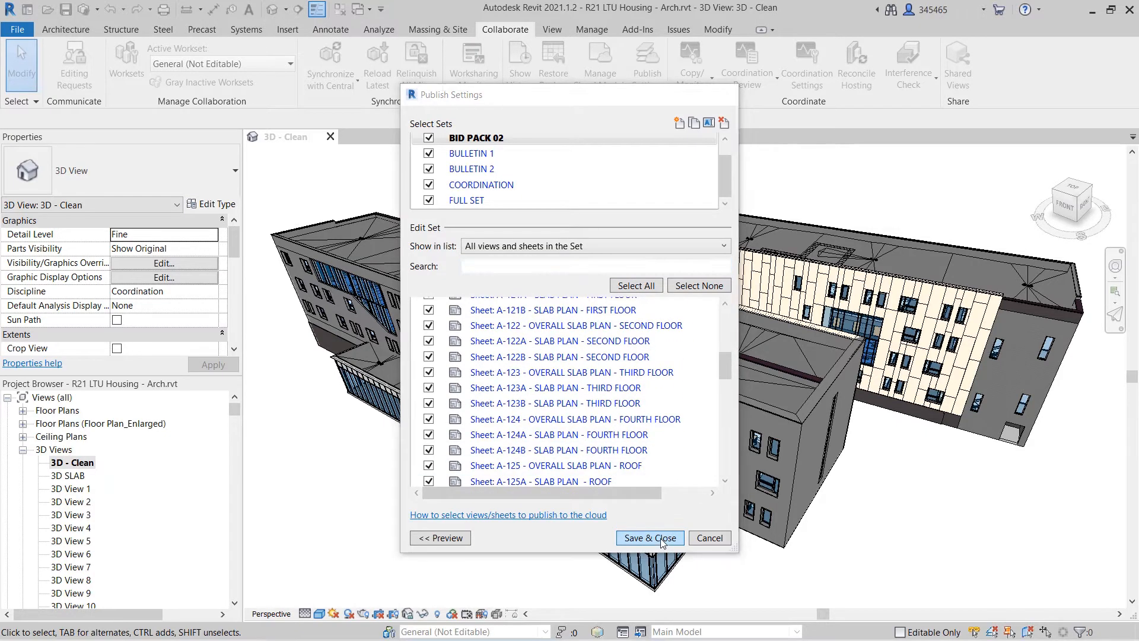
{"action": "left_click", "coordinate": [330, 65]}
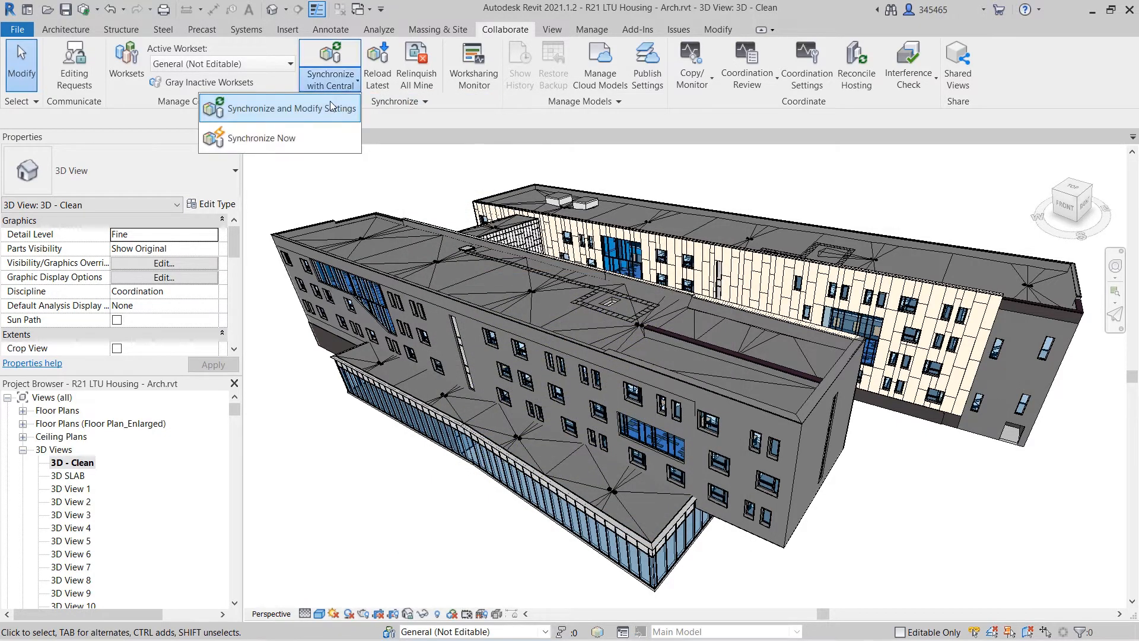
- Sync the housing model with central, relinquishing borrowed elements, and dismiss the success message
{"action": "left_click", "coordinate": [278, 107]}
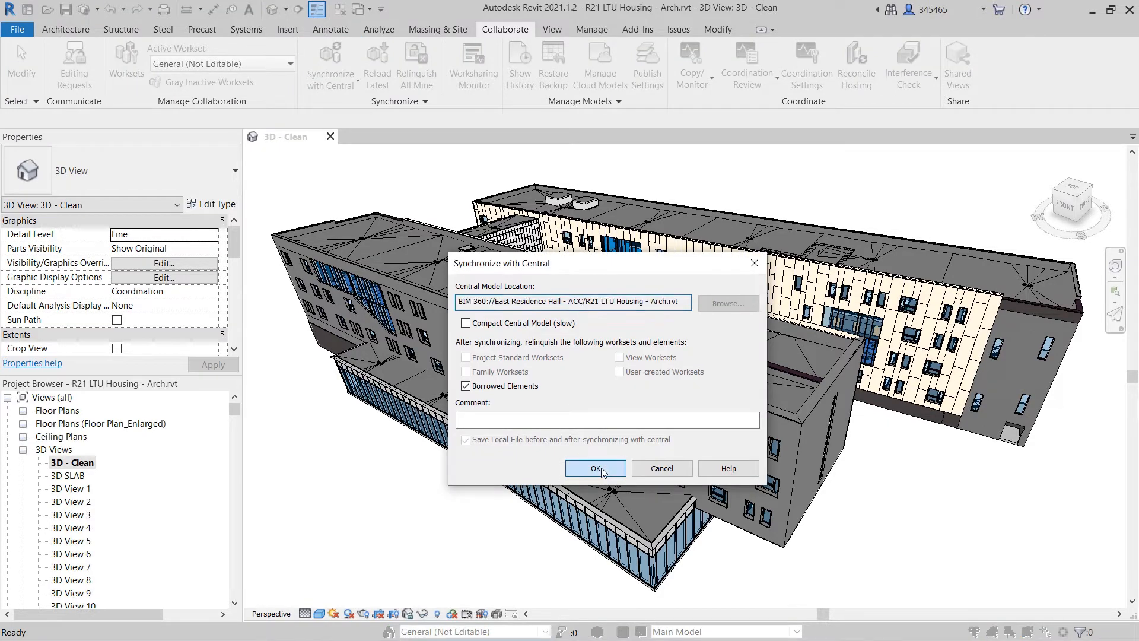
{"action": "left_click", "coordinate": [596, 468]}
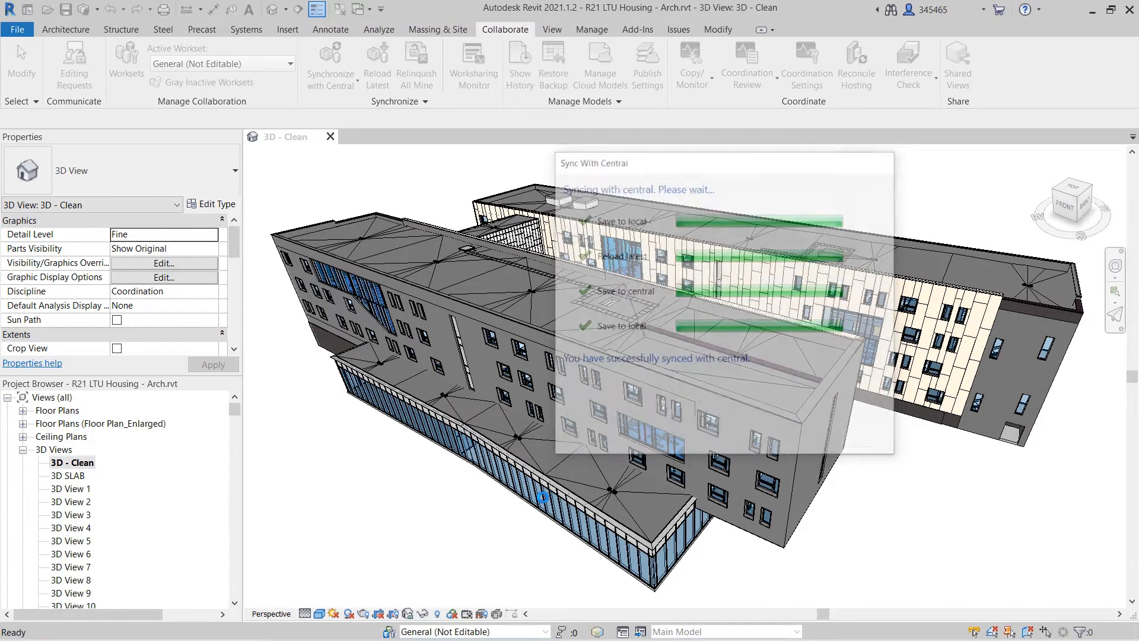
{"action": "left_click", "coordinate": [599, 64]}
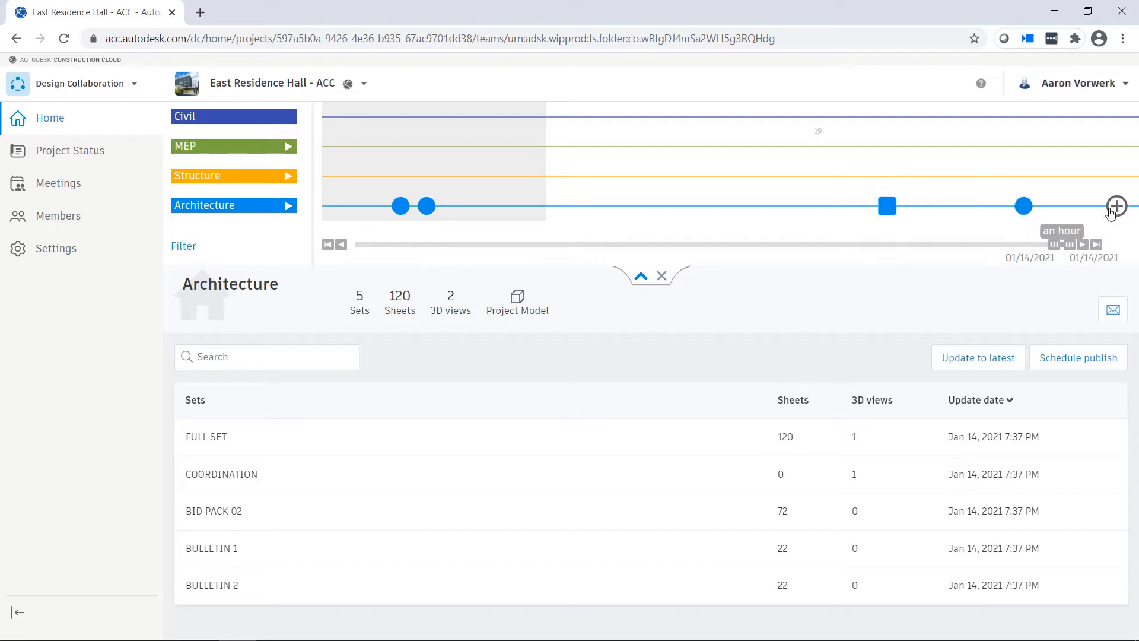
- Create an Architecture package with the 120-sheet FULL SET and housing model, and save it
{"action": "left_click", "coordinate": [1023, 206]}
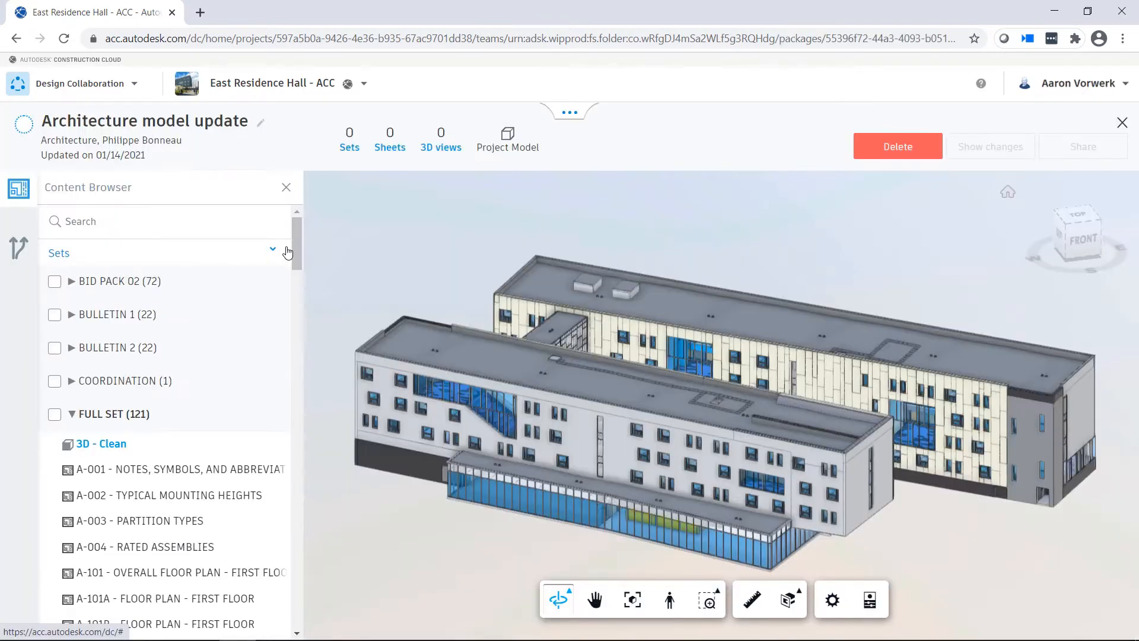
{"action": "left_click", "coordinate": [55, 415]}
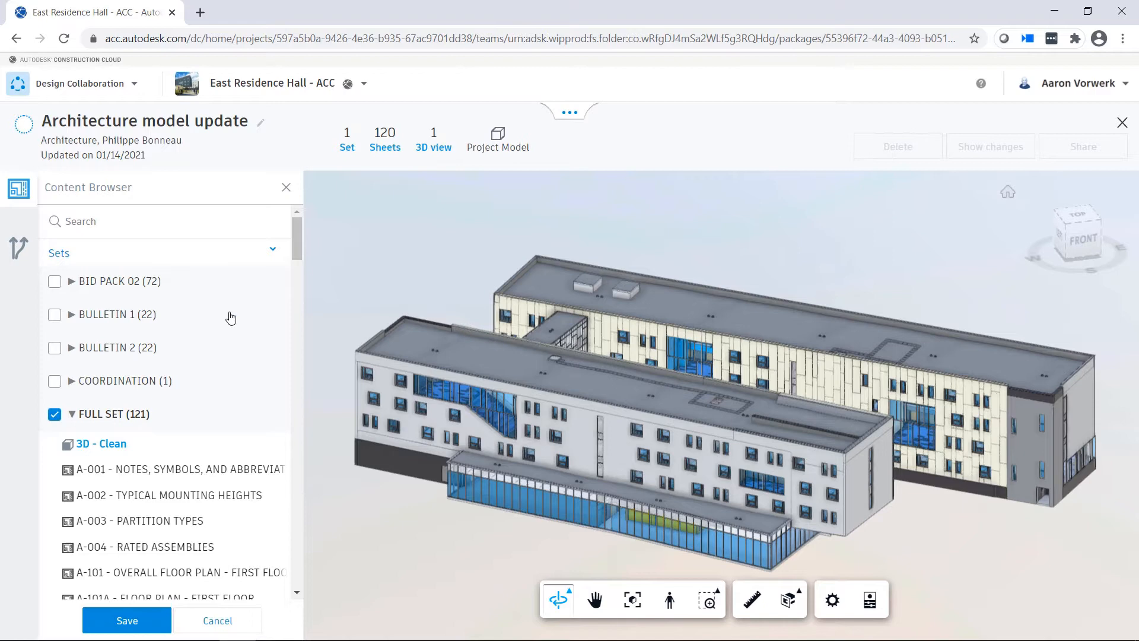
{"action": "scroll", "scroll_direction": "down", "scroll_amount": 3}
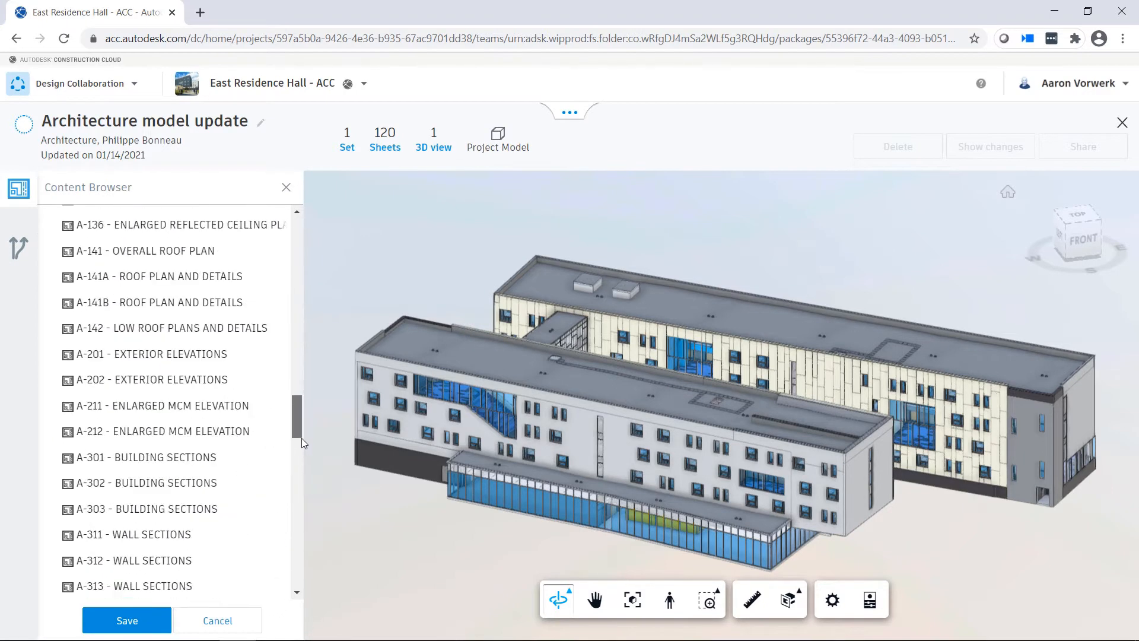
{"action": "scroll", "scroll_direction": "down", "scroll_amount": 3}
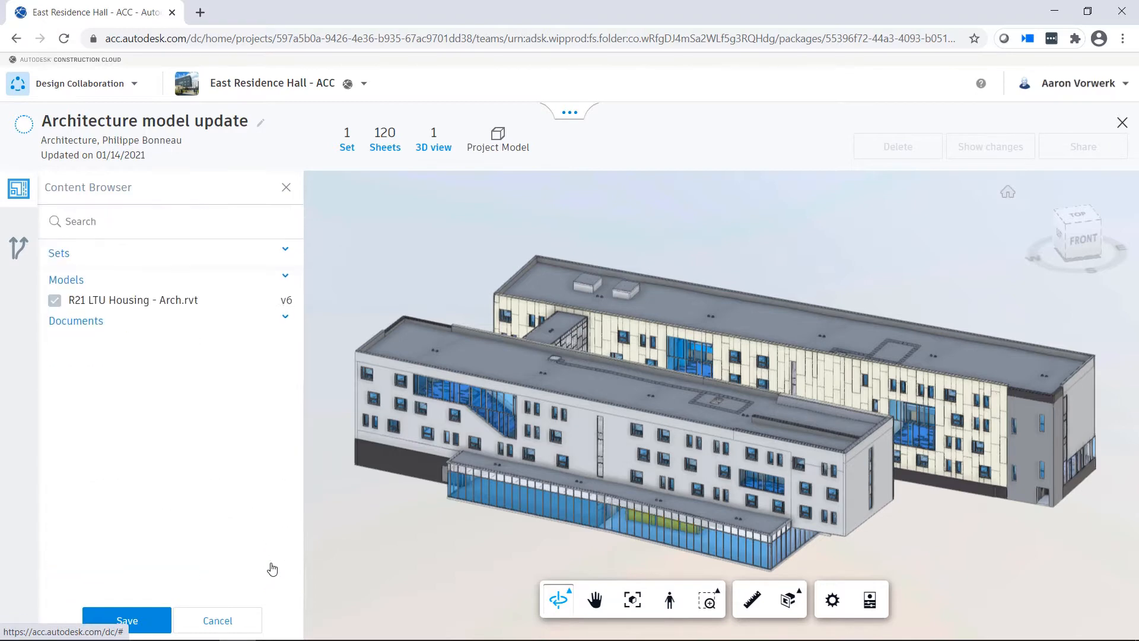
{"action": "left_click", "coordinate": [126, 619]}
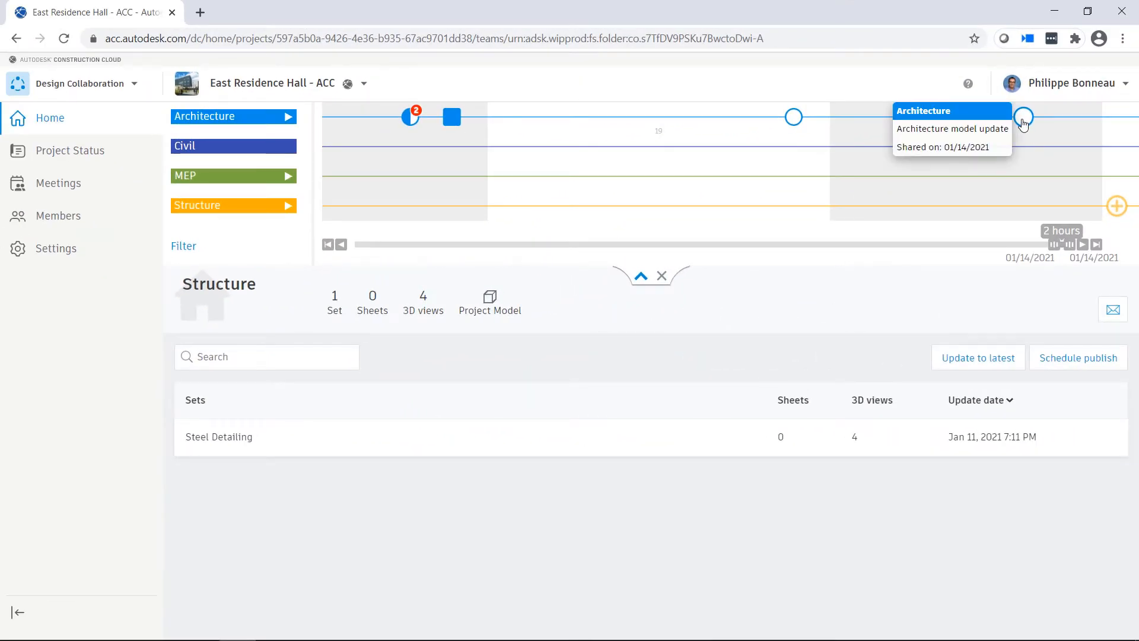
- Open the Architecture model update package and show its changes against the previous version
{"action": "left_click", "coordinate": [1024, 116]}
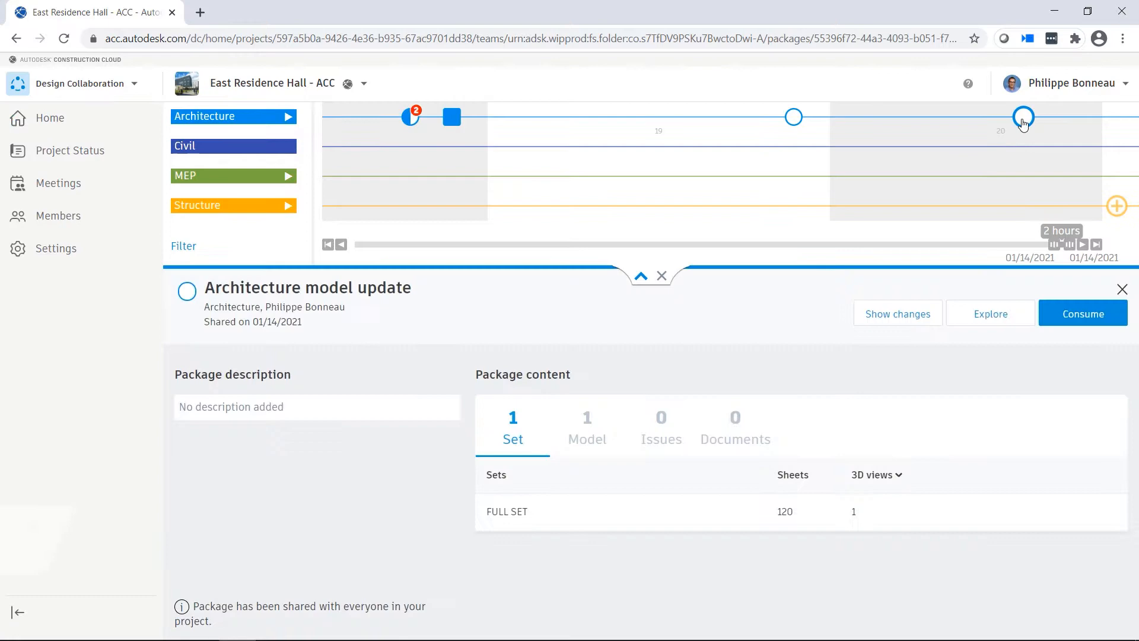
{"action": "left_click", "coordinate": [898, 313]}
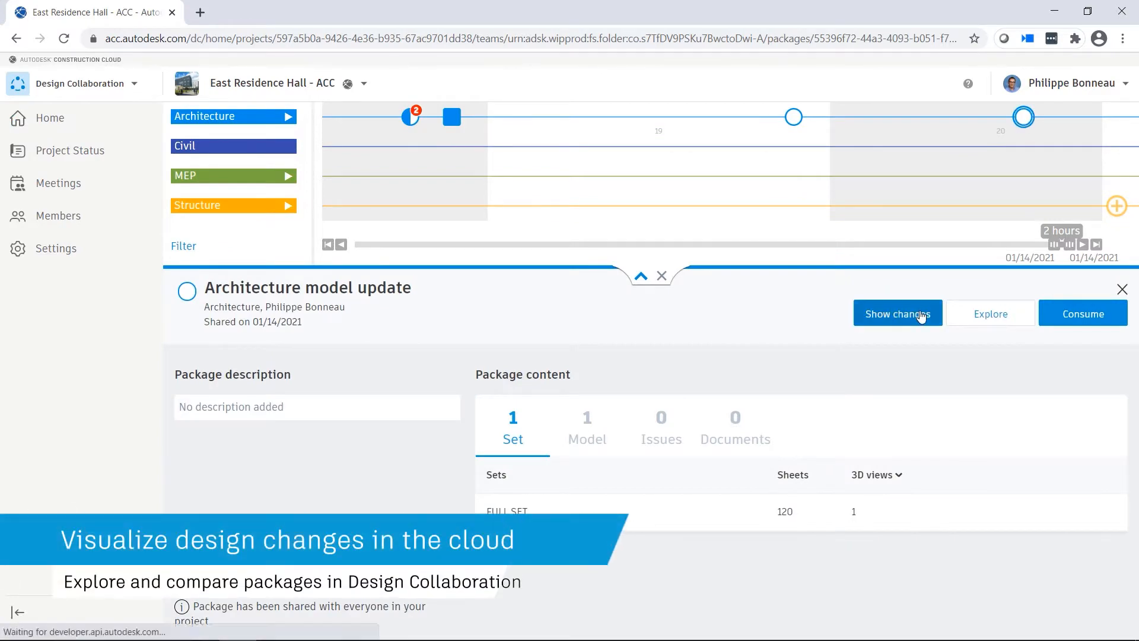
{"action": "left_click", "coordinate": [897, 314]}
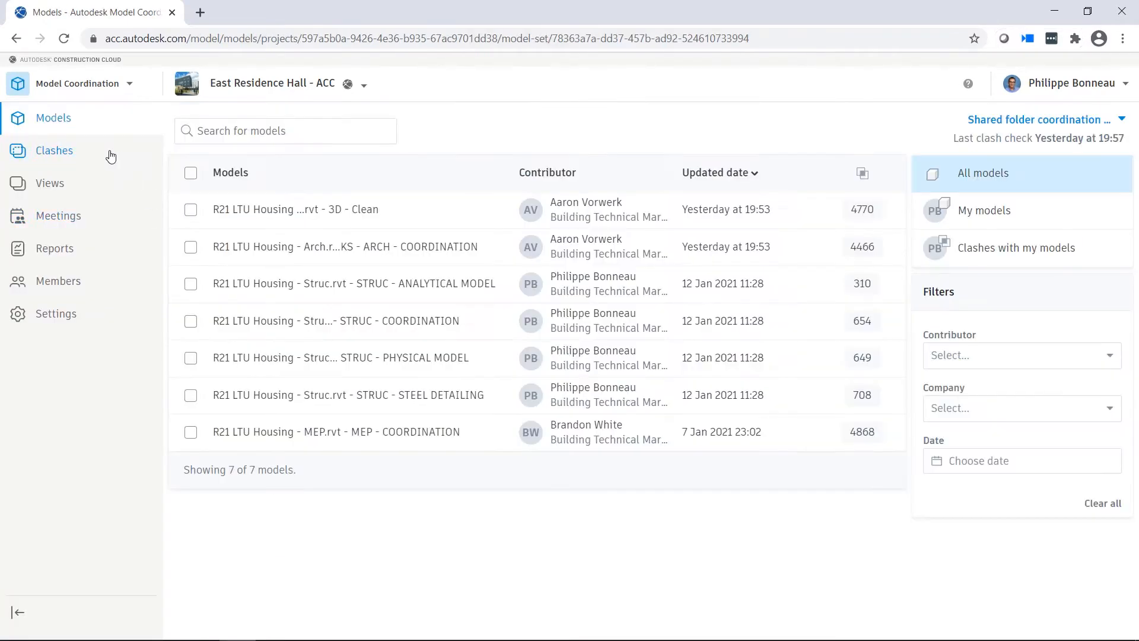
- Open the 160-clash cell for STEEL DETAILING vs MEP COORDINATION in the clash matrix
{"action": "left_click", "coordinate": [55, 150]}
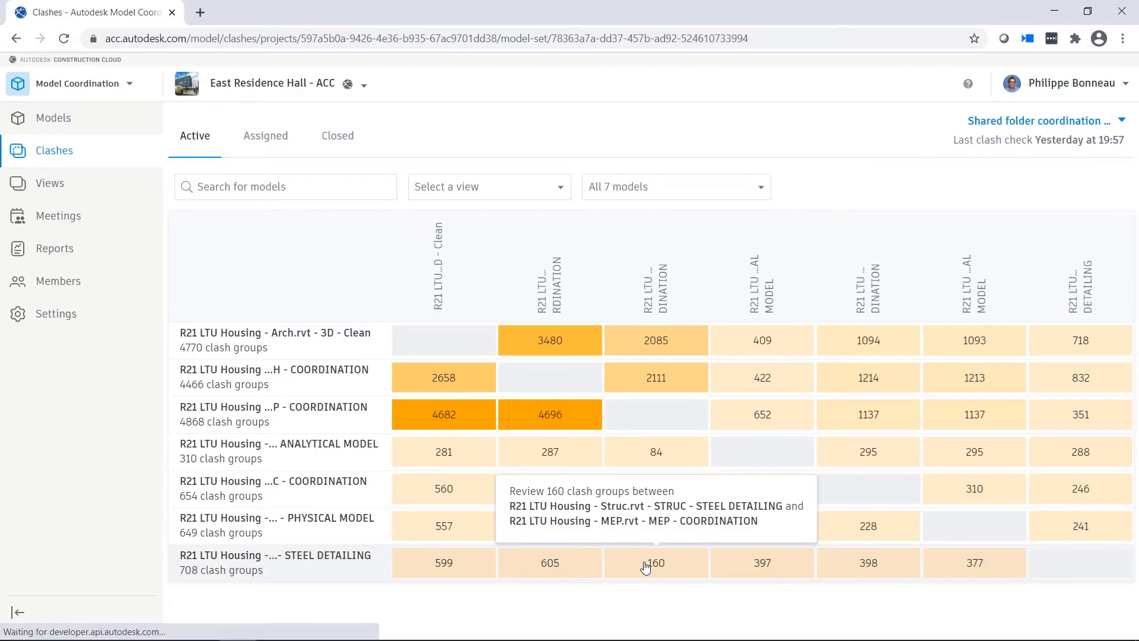
{"action": "left_click", "coordinate": [655, 563]}
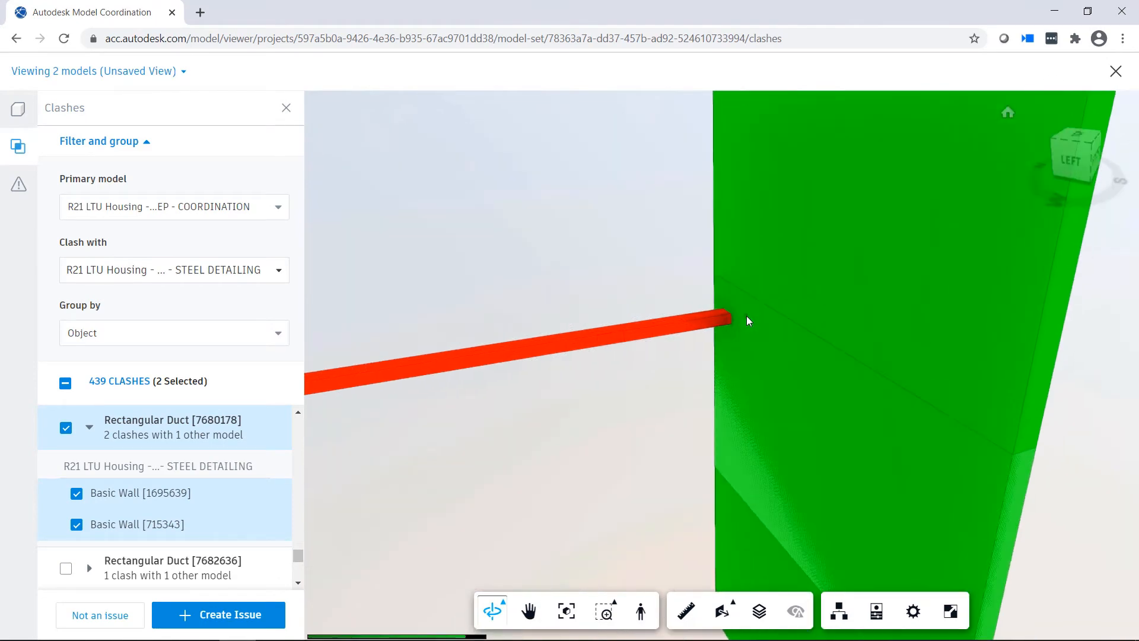
- Create issue #19 for the Rectangular Duct [7680178] clash and open its Assigned to field
{"action": "left_click", "coordinate": [218, 614]}
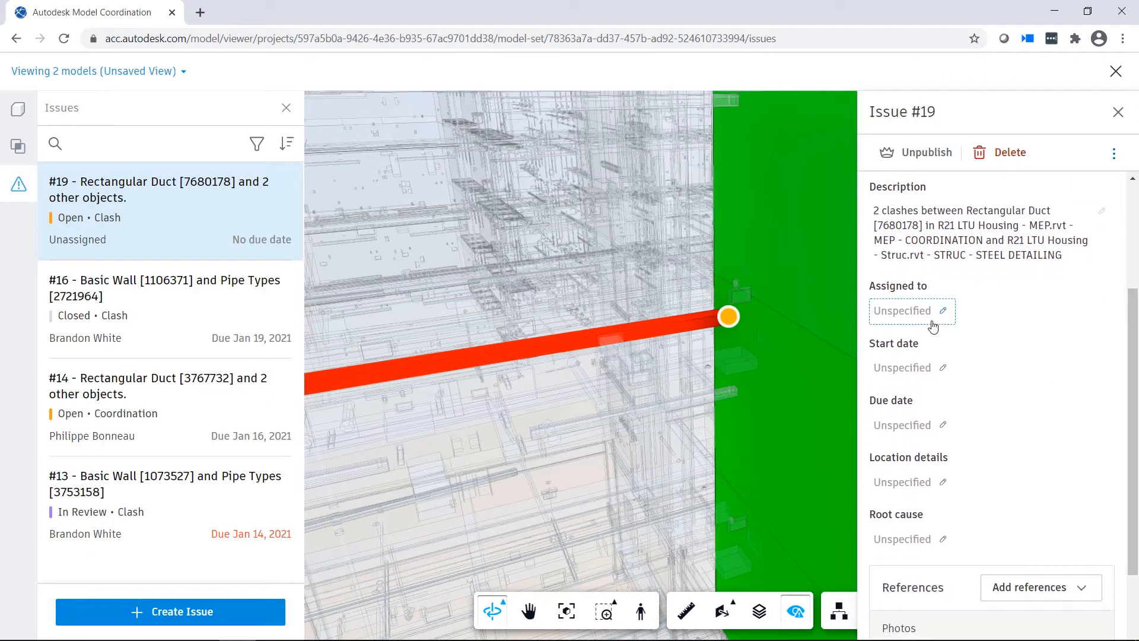
{"action": "left_click", "coordinate": [912, 311]}
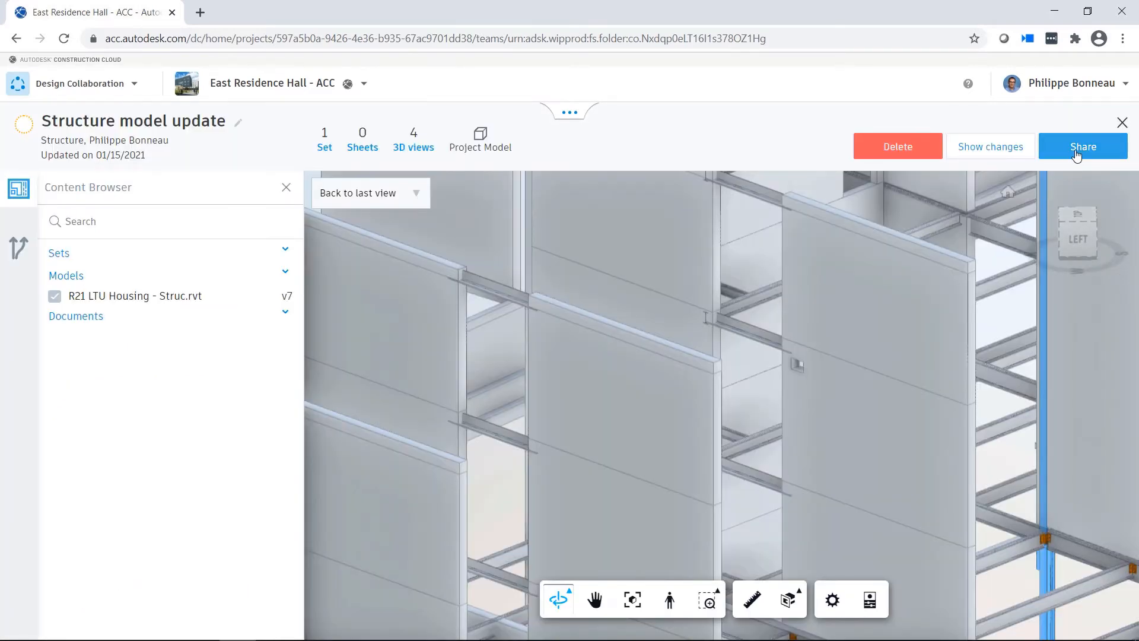
- Share the drafted Structure model update package to the Design Collaboration timeline
{"action": "left_click", "coordinate": [1082, 146]}
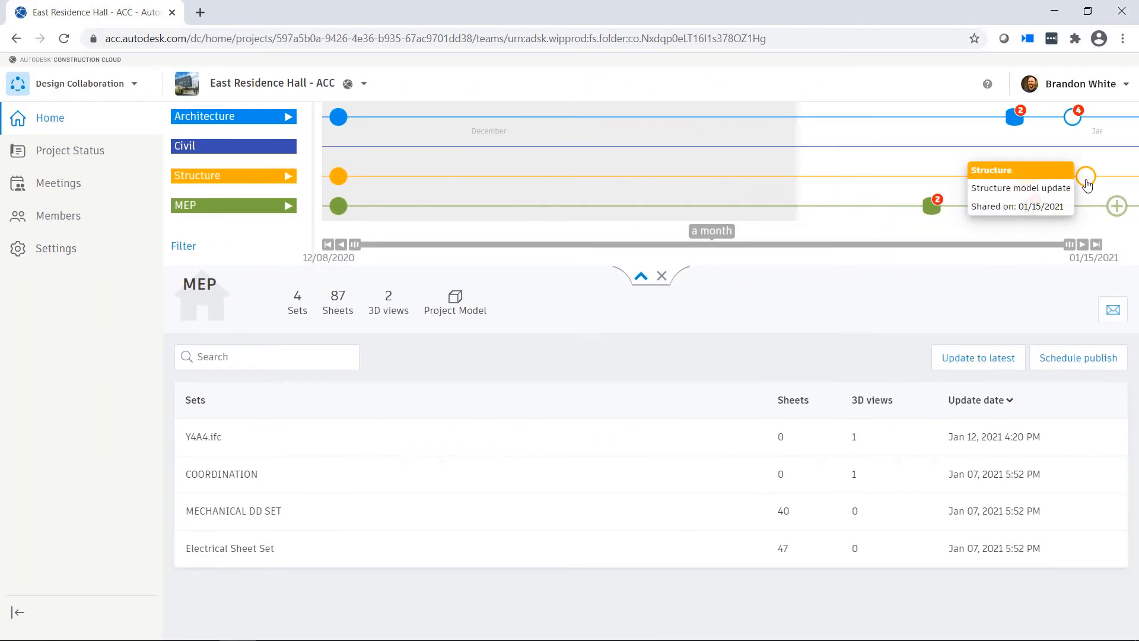
- Open the Structure model update package and show its changes
{"action": "left_click", "coordinate": [1085, 176]}
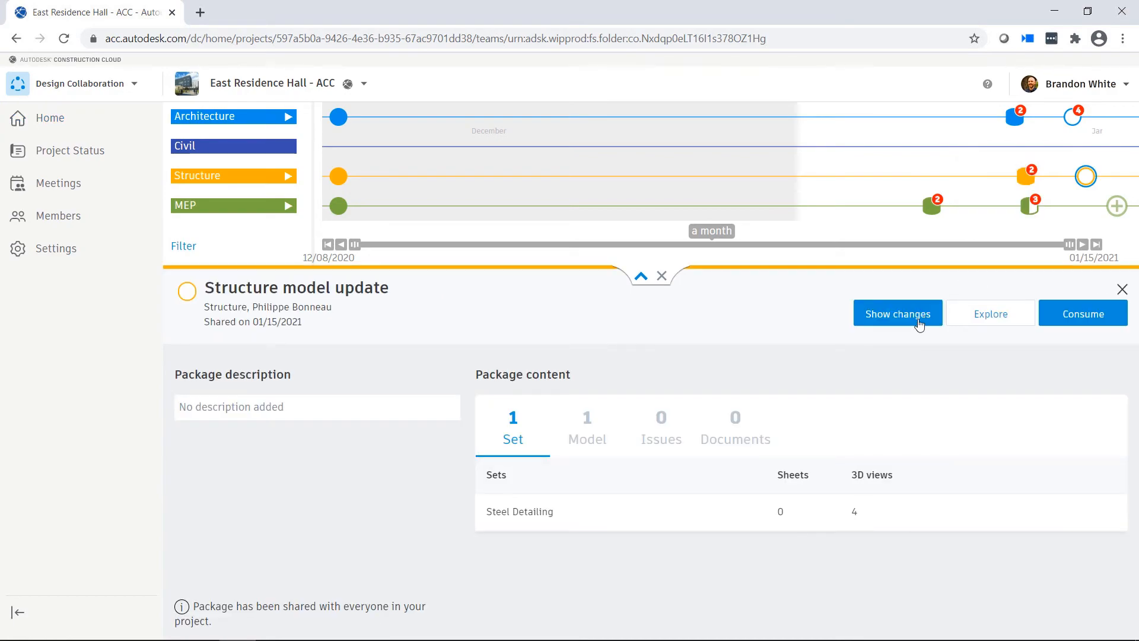
{"action": "left_click", "coordinate": [897, 314]}
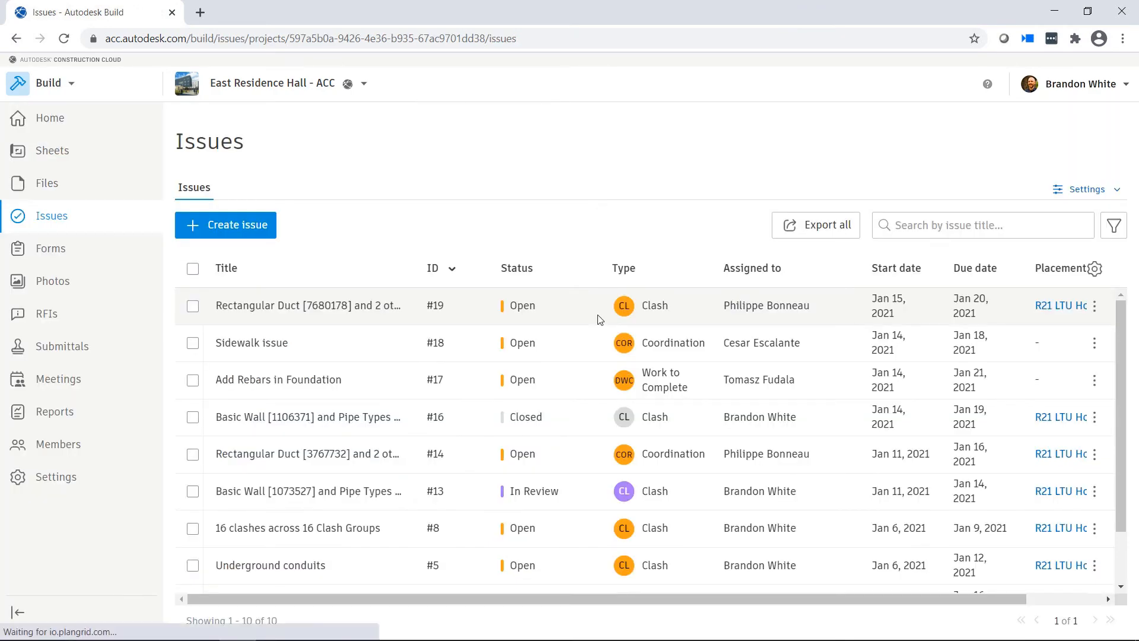
- Set issue #19 for the Rectangular Duct clash to Closed in the Build issues log
{"action": "left_click", "coordinate": [307, 305]}
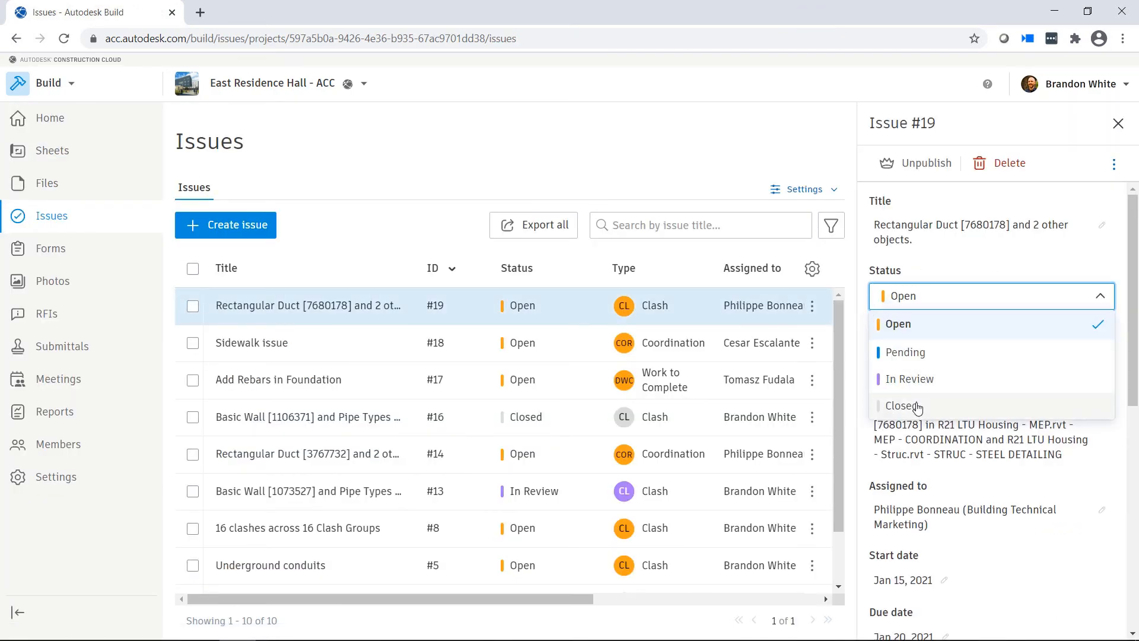
{"action": "left_click", "coordinate": [900, 405]}
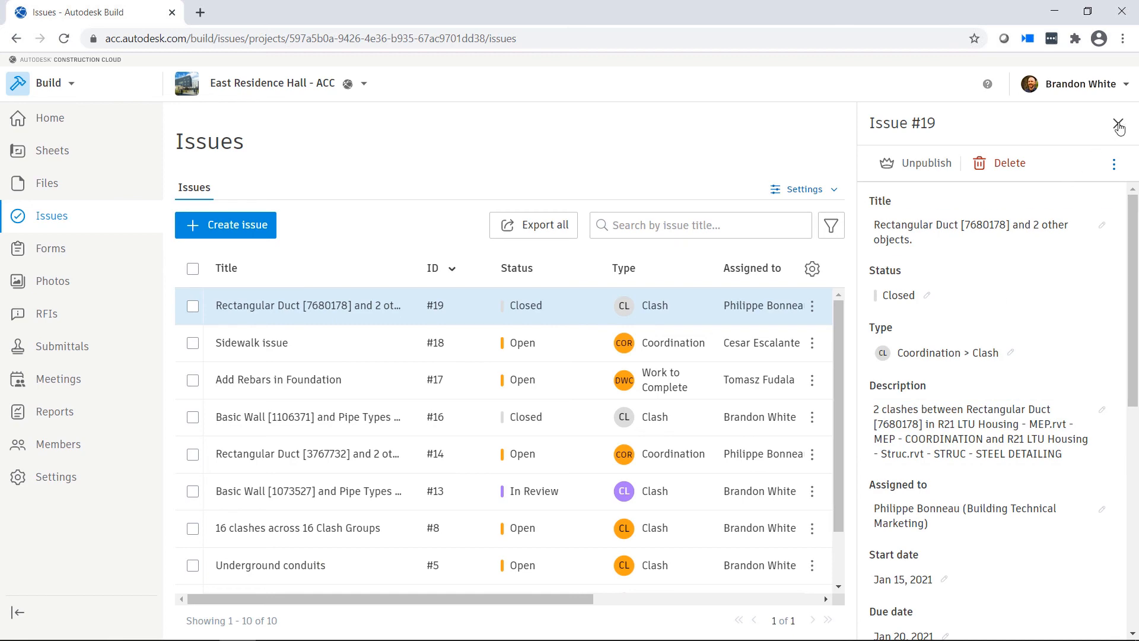